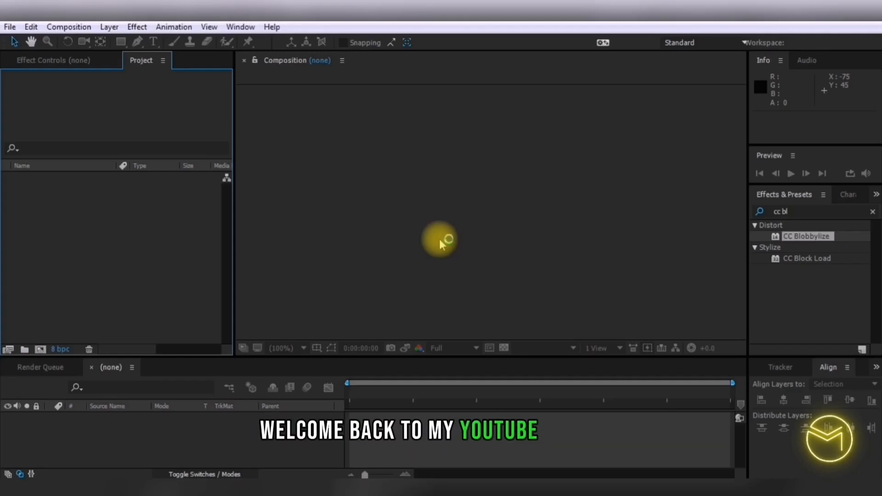
Create Comp 1 at 1920×1080 with a 10-second duration.
{"action": "left_click", "coordinate": [68, 26]}
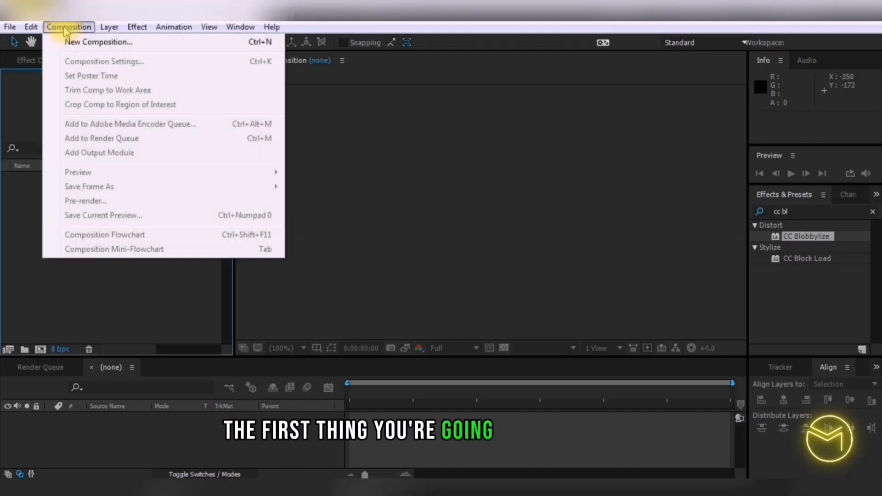
{"action": "left_click", "coordinate": [99, 42]}
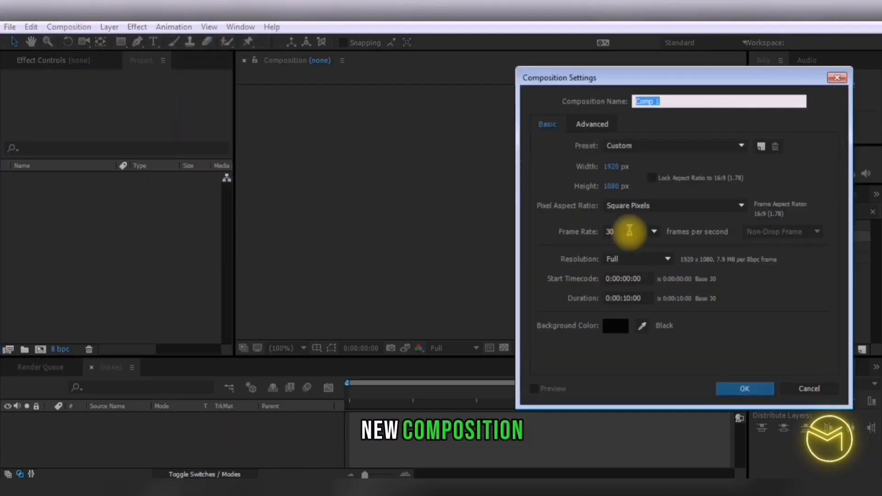
{"action": "left_click", "coordinate": [745, 388]}
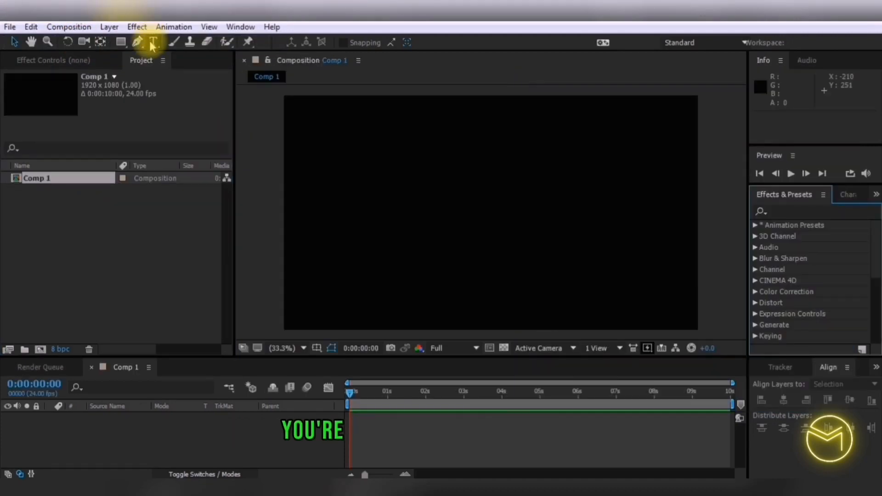
Write the GLASS text and pre-compose it as Text Layer.
{"action": "left_click", "coordinate": [365, 194]}
{"action": "type", "text": "GLASS"}
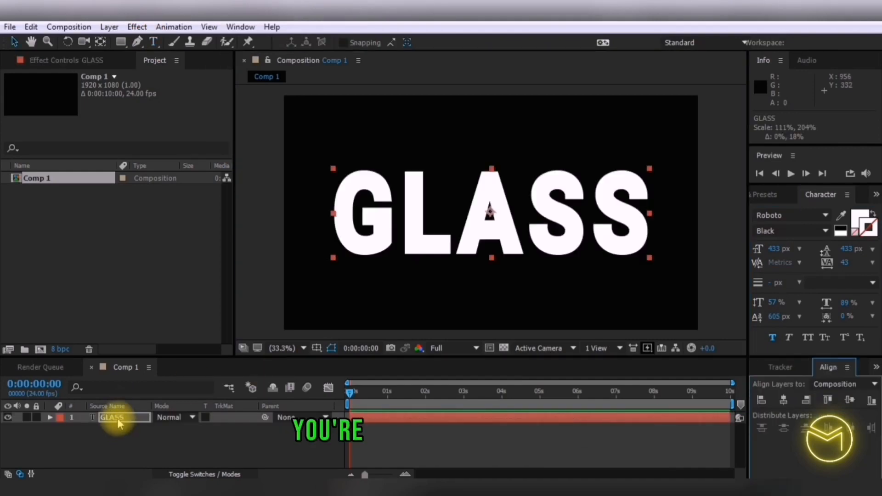
{"action": "left_click", "coordinate": [110, 27]}
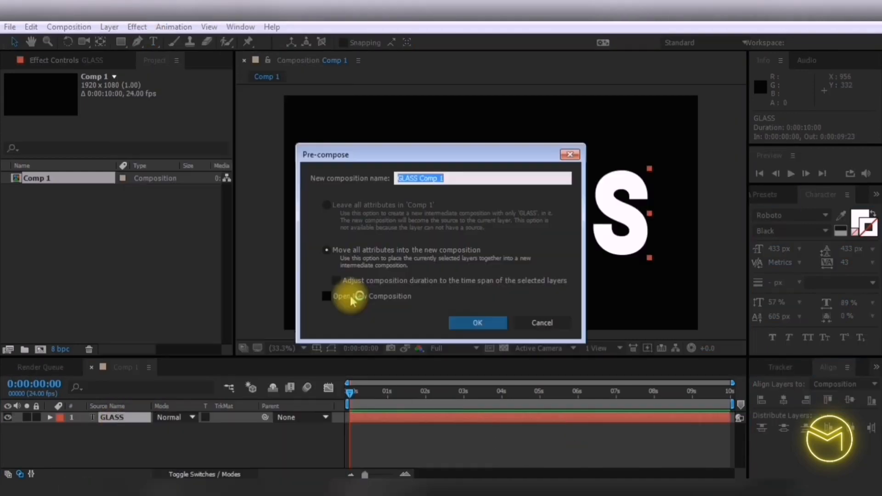
{"action": "type", "text": "Tex"}
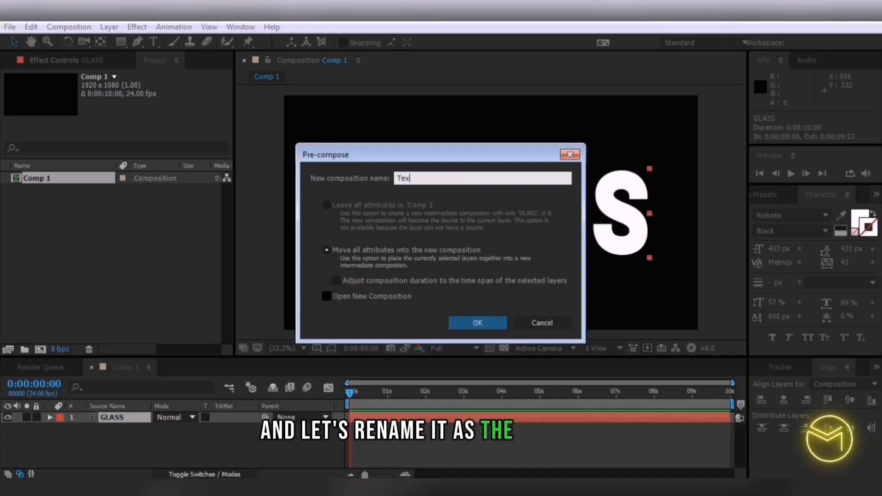
{"action": "left_click", "coordinate": [477, 323]}
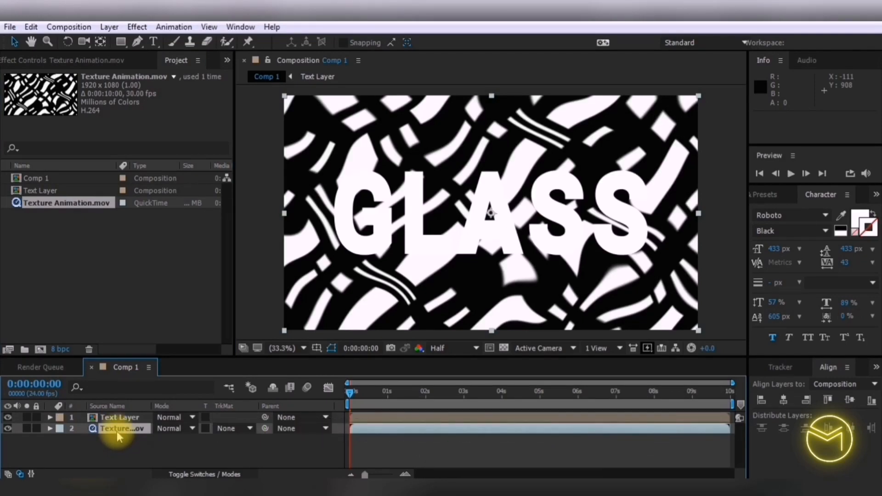
Matte Texture Animation.mov to Text Layer's alpha and blend it with Add.
{"action": "left_click", "coordinate": [235, 429]}
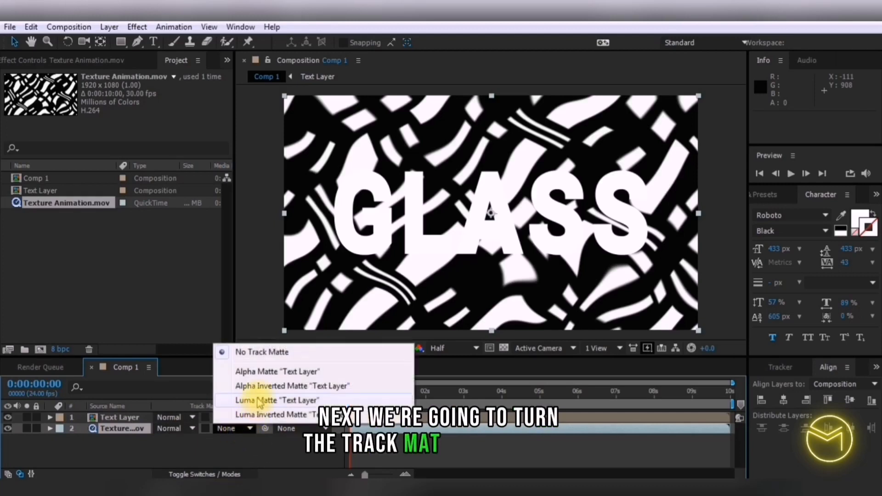
{"action": "left_click", "coordinate": [277, 371]}
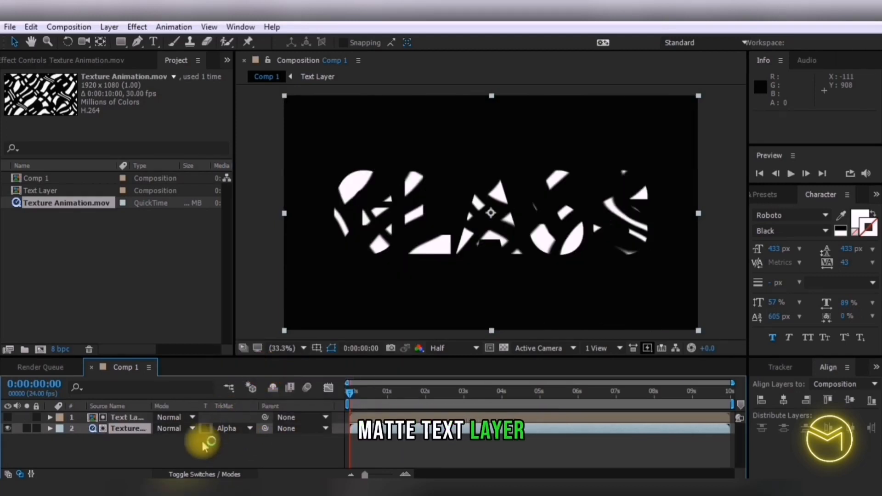
{"action": "left_click", "coordinate": [175, 430]}
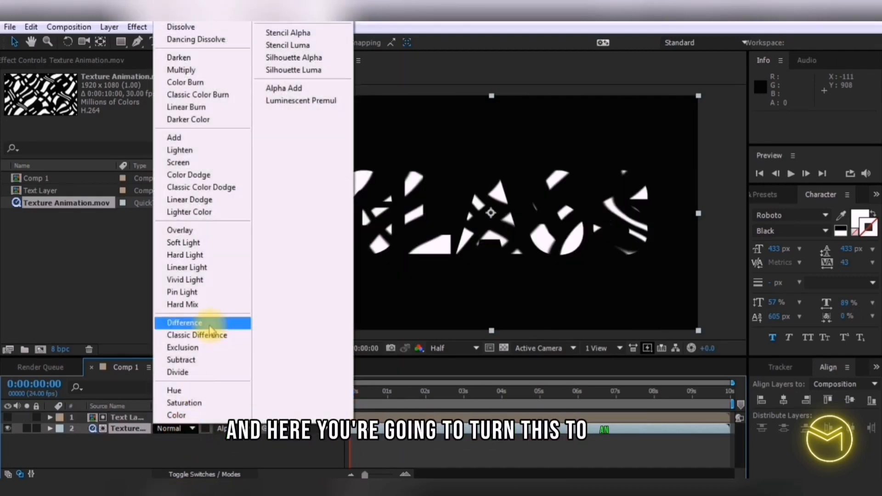
{"action": "left_click", "coordinate": [174, 137]}
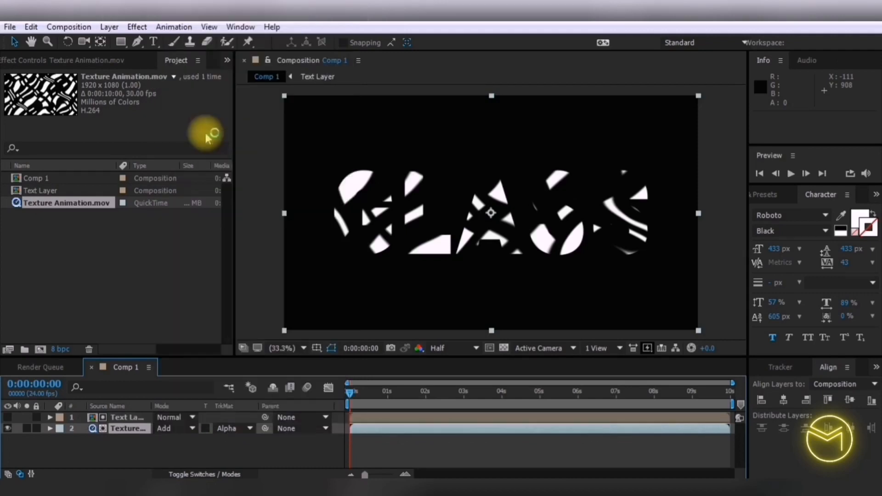
{"action": "left_click", "coordinate": [781, 195]}
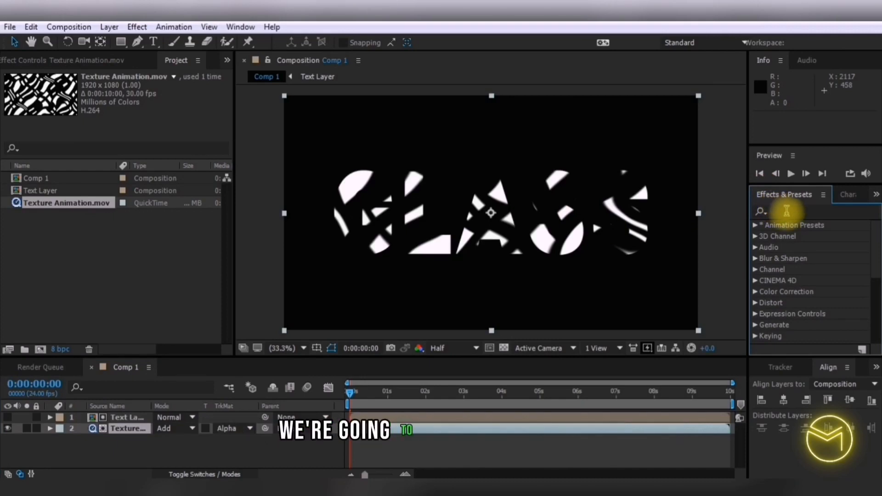
Apply CC Glass bump-mapped to Text Layer luminance, softness 120, height 5, and adjust its light.
{"action": "type", "text": "cc gl"}
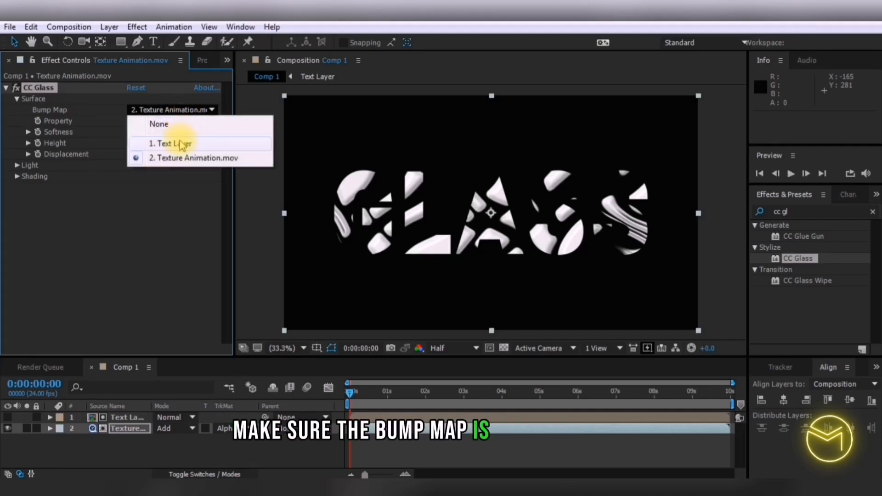
{"action": "left_click", "coordinate": [171, 143]}
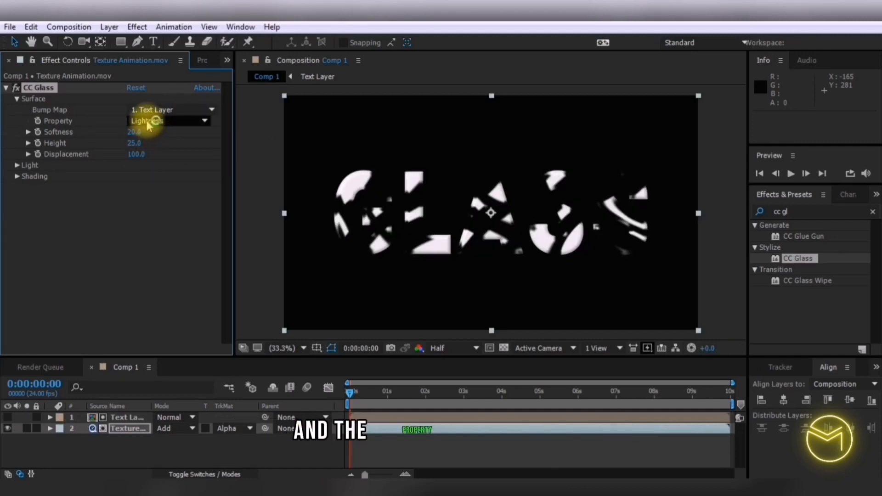
{"action": "left_click", "coordinate": [170, 120]}
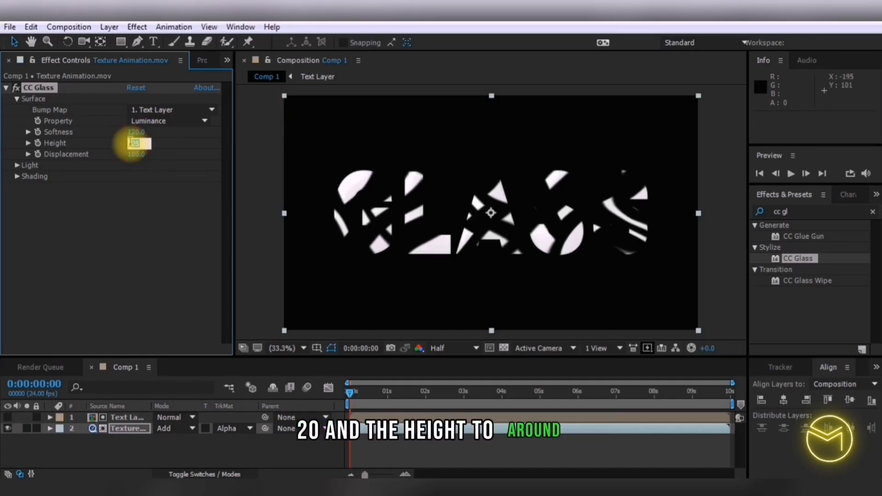
{"action": "type", "text": "5"}
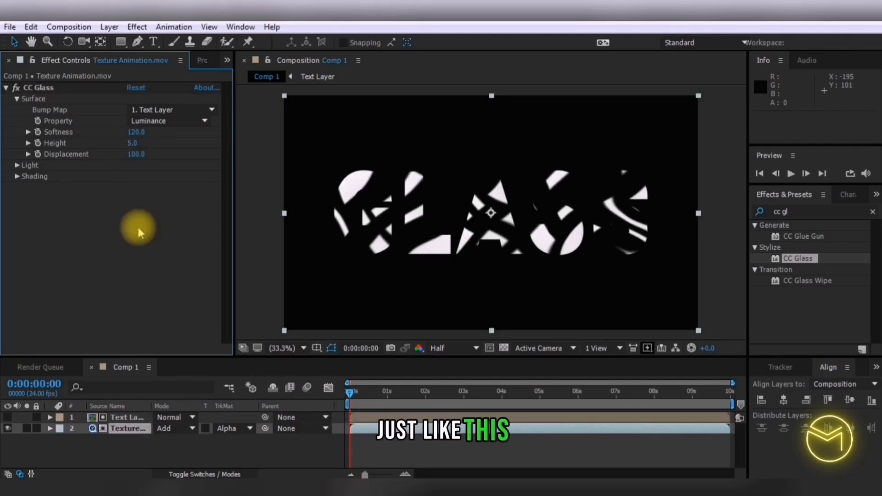
{"action": "left_click", "coordinate": [18, 164]}
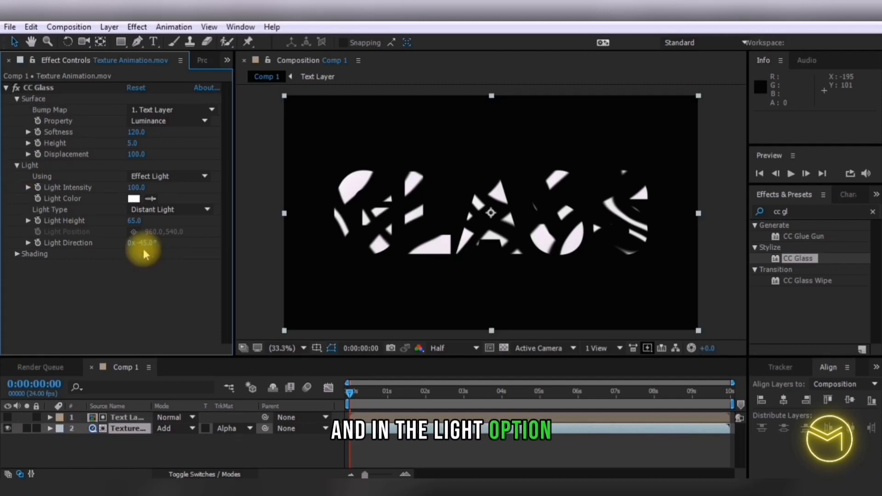
{"action": "double_click", "coordinate": [134, 219]}
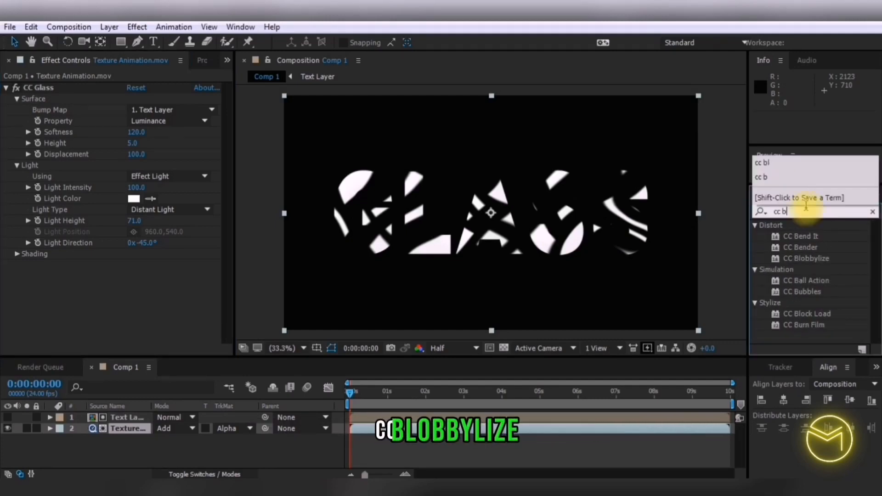
Apply CC Blobbylize driven by Text Layer luminance with softness 40 and cut away 50.
{"action": "double_click", "coordinate": [806, 259]}
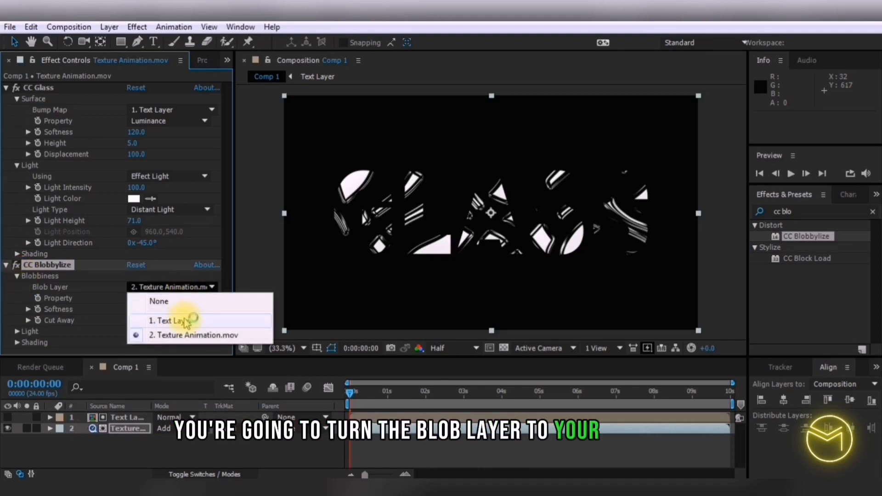
{"action": "left_click", "coordinate": [169, 320]}
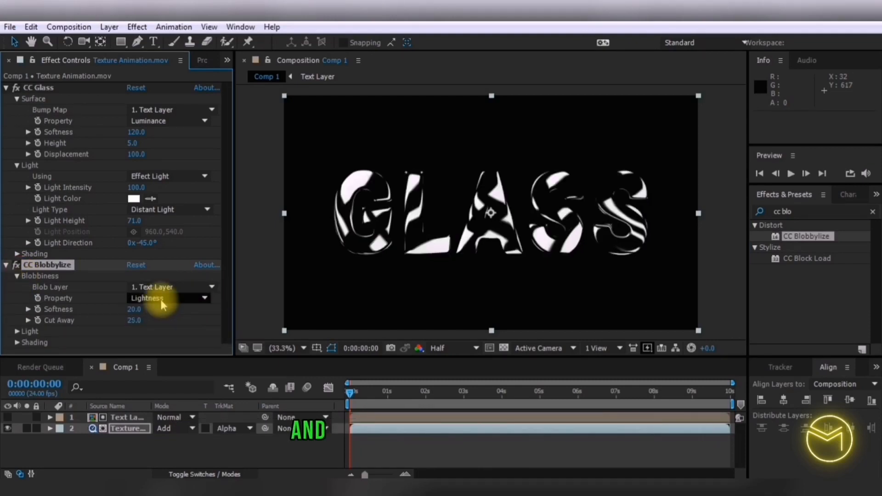
{"action": "left_click", "coordinate": [170, 298]}
{"action": "type", "text": "40"}
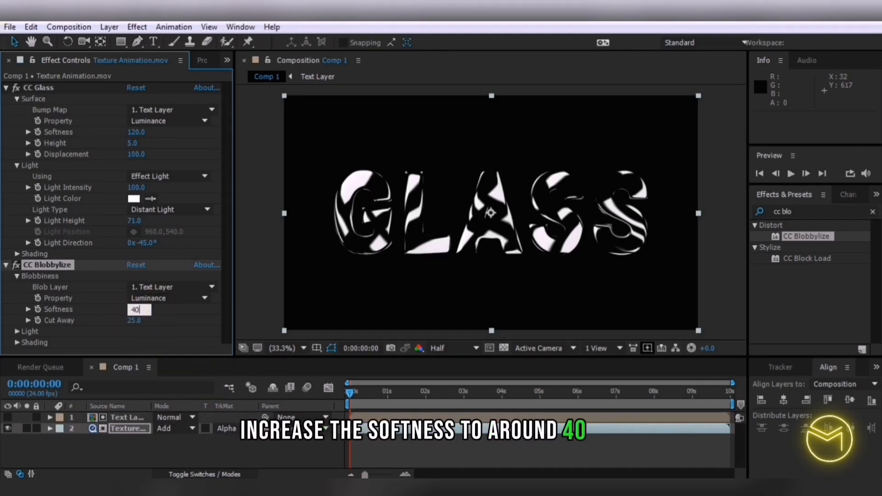
{"action": "left_click", "coordinate": [134, 320]}
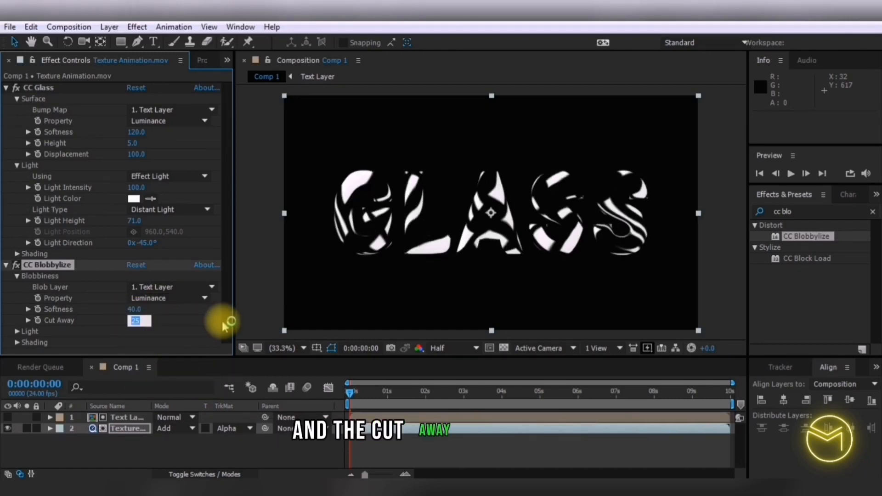
{"action": "type", "text": "50.0"}
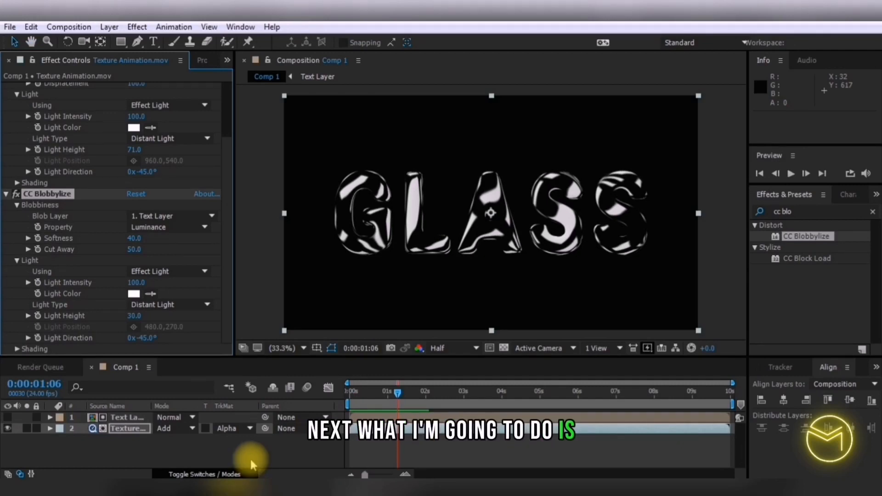
Duplicate Text Layer to the bottom and set the copy to Soft Light at 45% opacity.
{"action": "left_click", "coordinate": [122, 418]}
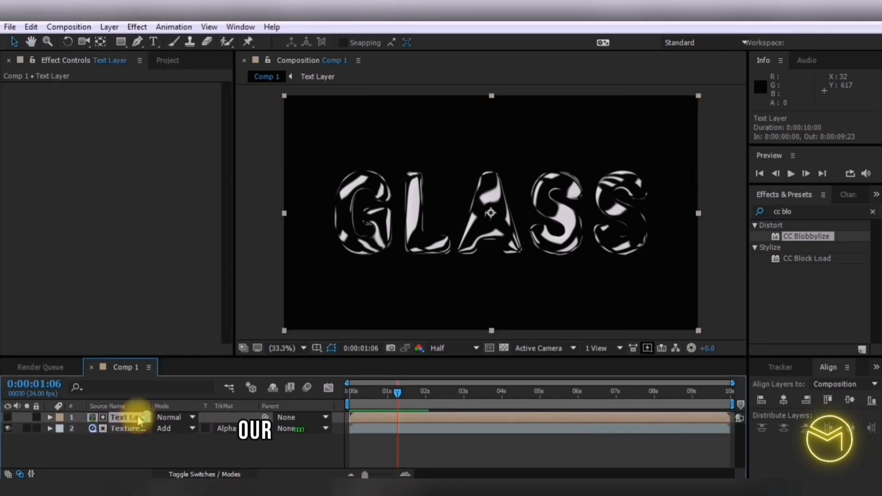
{"action": "key", "text": "ctrl+d"}
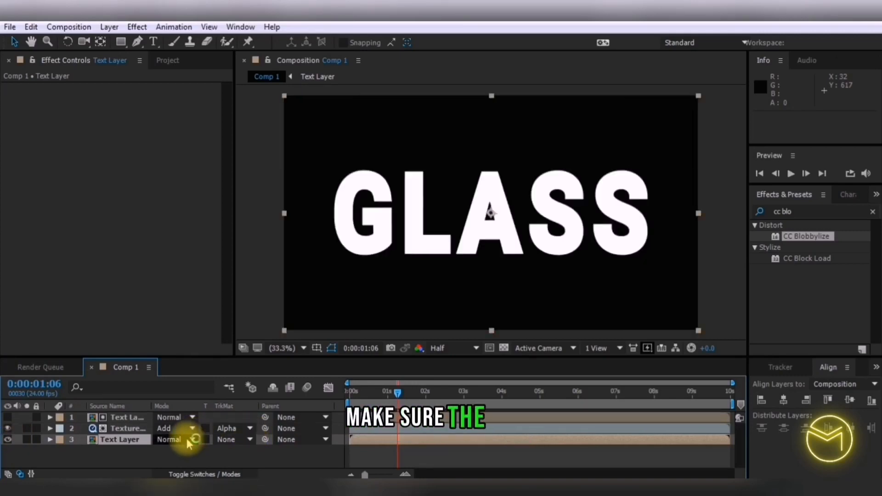
{"action": "left_click", "coordinate": [174, 440]}
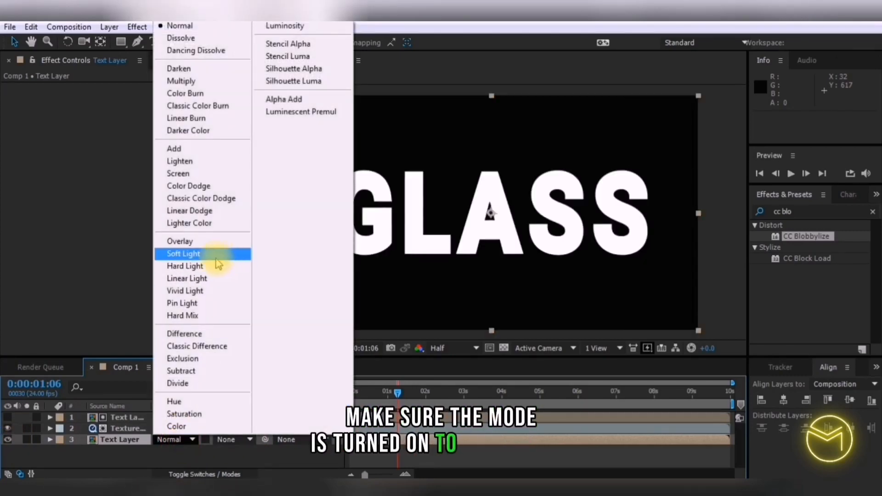
{"action": "left_click", "coordinate": [184, 254]}
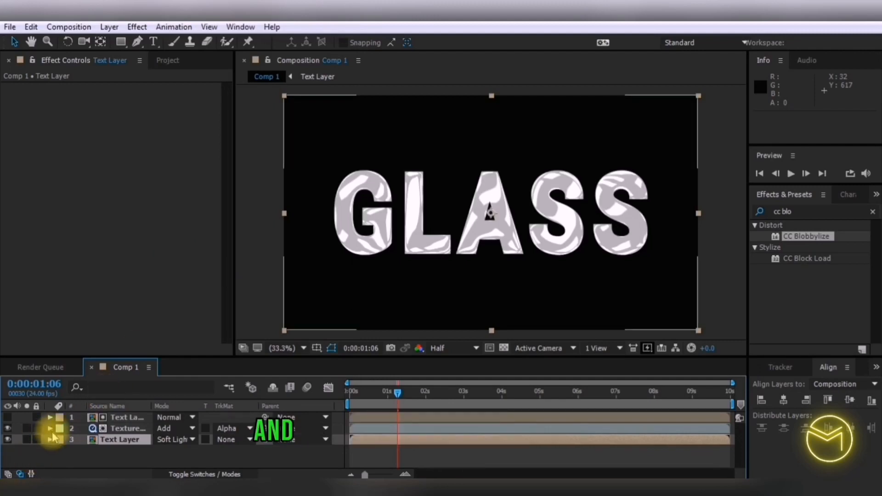
{"action": "left_click", "coordinate": [49, 439]}
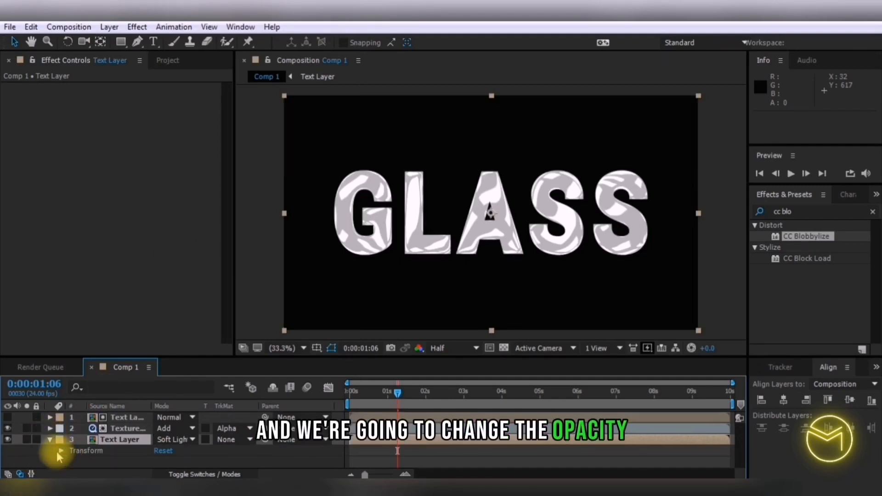
{"action": "left_click", "coordinate": [59, 450]}
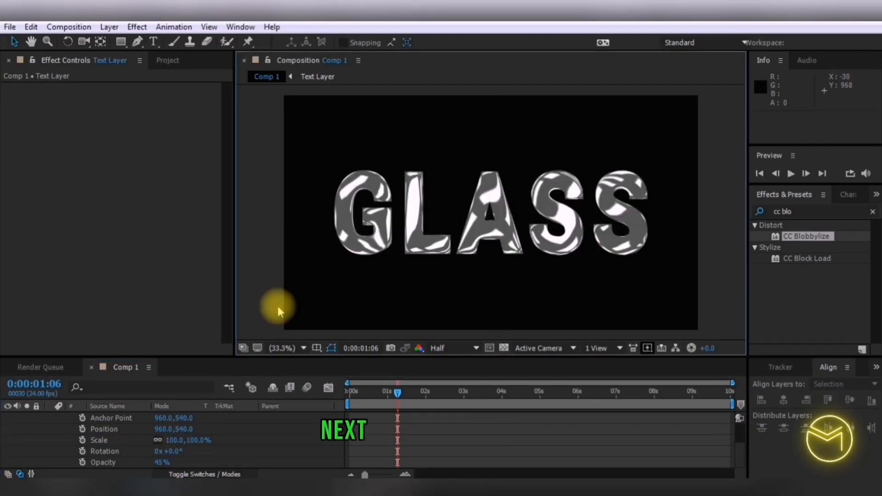
{"action": "mouse_move", "coordinate": [745, 470]}
{"action": "type", "text": "shadow"}
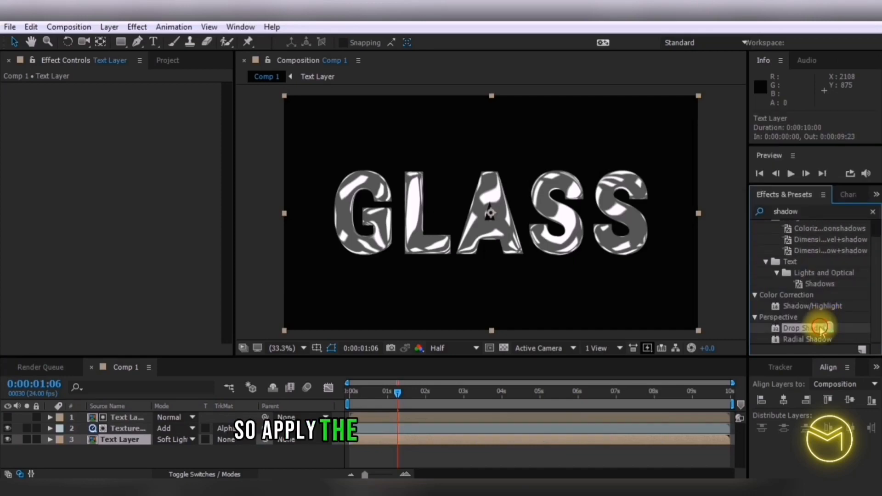
Apply Drop Shadow to the bottom Text Layer copy.
{"action": "double_click", "coordinate": [806, 327]}
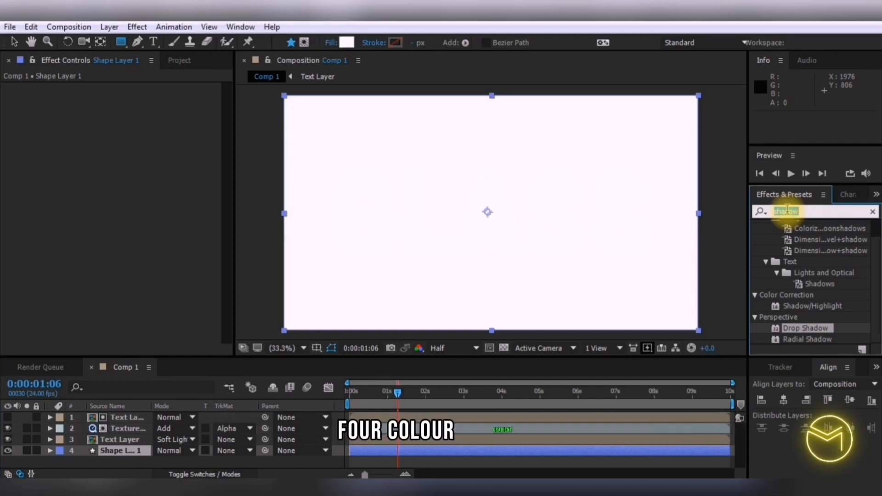
Apply 4-Color Gradient to Shape Layer 1 and recolour its first colour to blue-purple tones.
{"action": "double_click", "coordinate": [811, 269]}
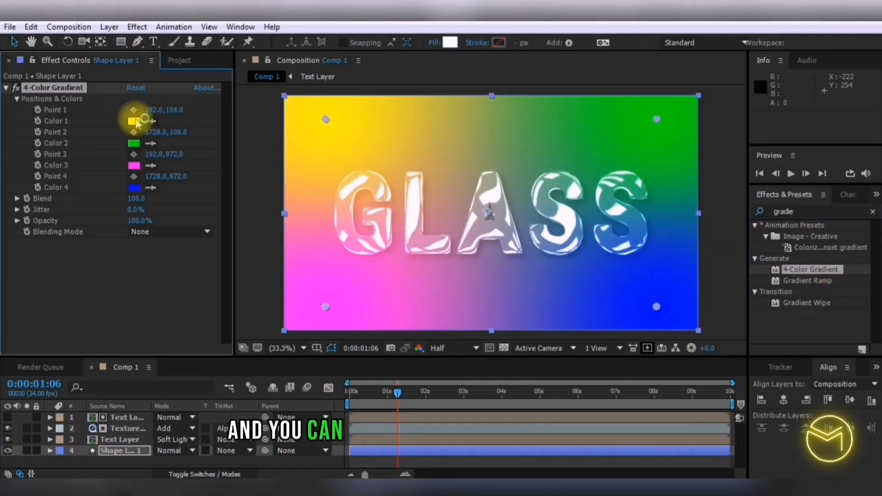
{"action": "left_click", "coordinate": [134, 120]}
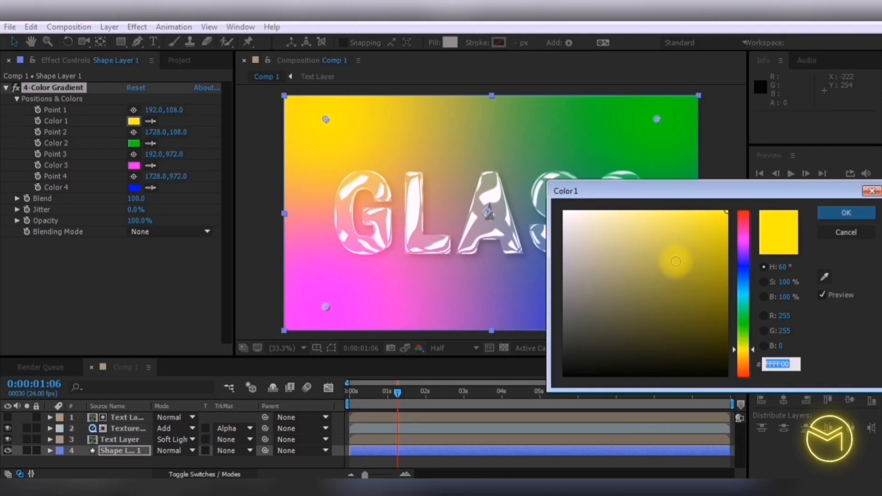
{"action": "left_click", "coordinate": [845, 212]}
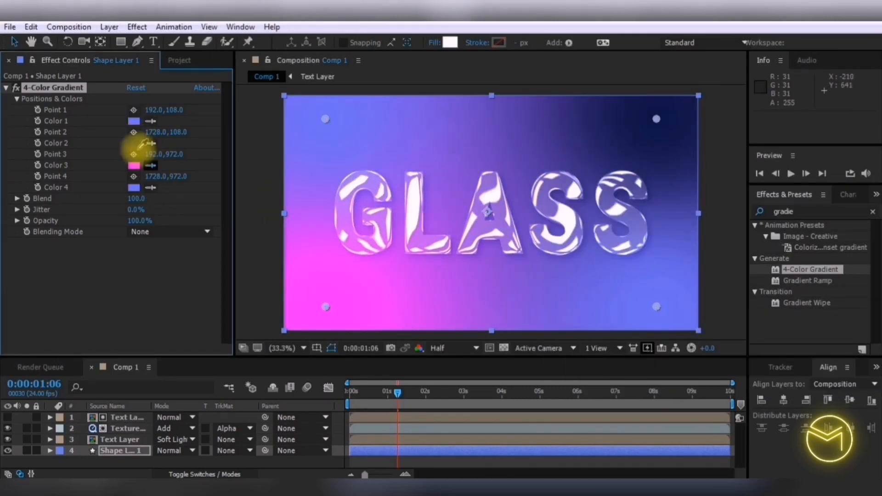